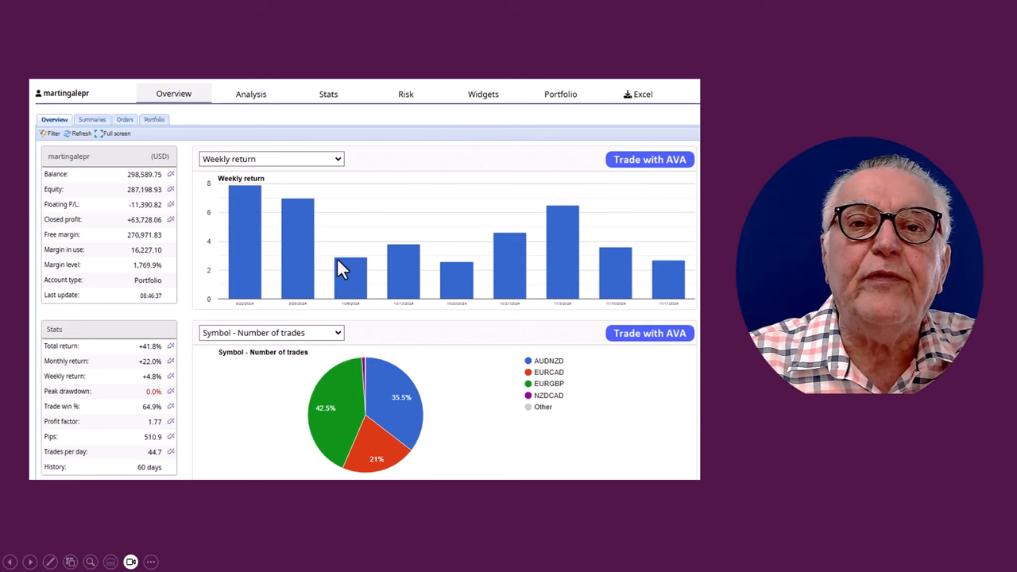
{"action": "mouse_move", "coordinate": [688, 284]}
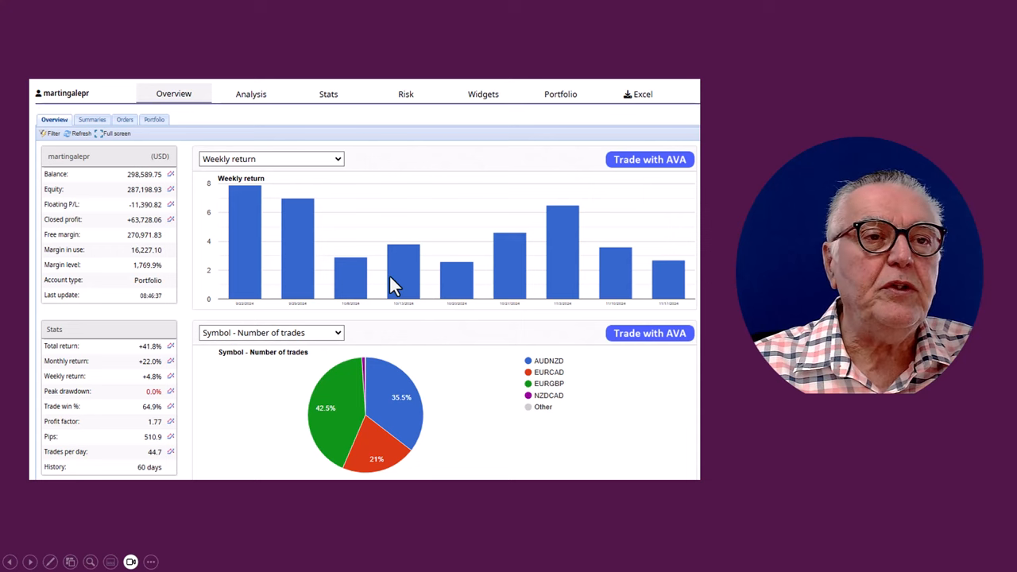
{"action": "mouse_move", "coordinate": [604, 269]}
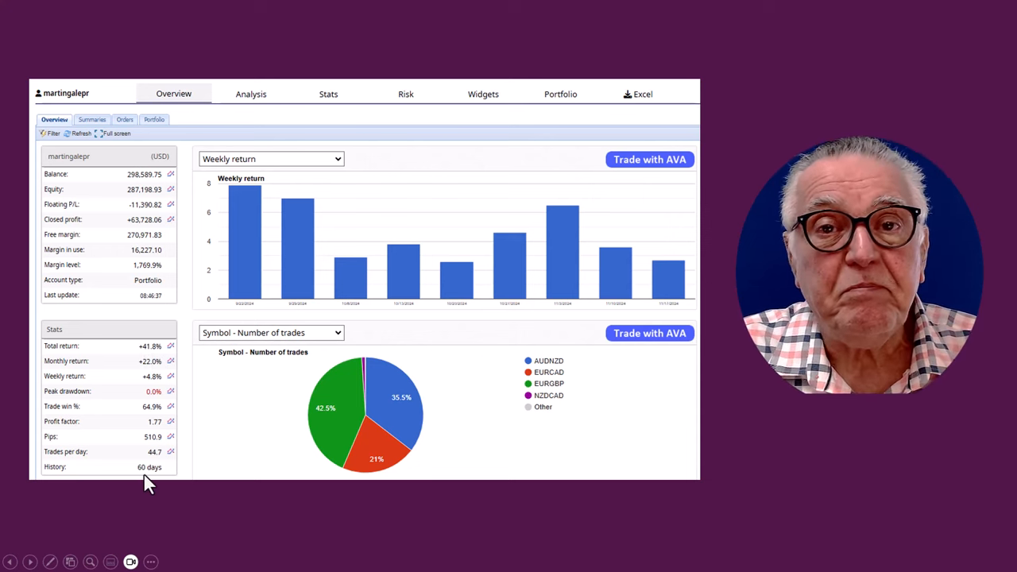
{"action": "mouse_move", "coordinate": [376, 390]}
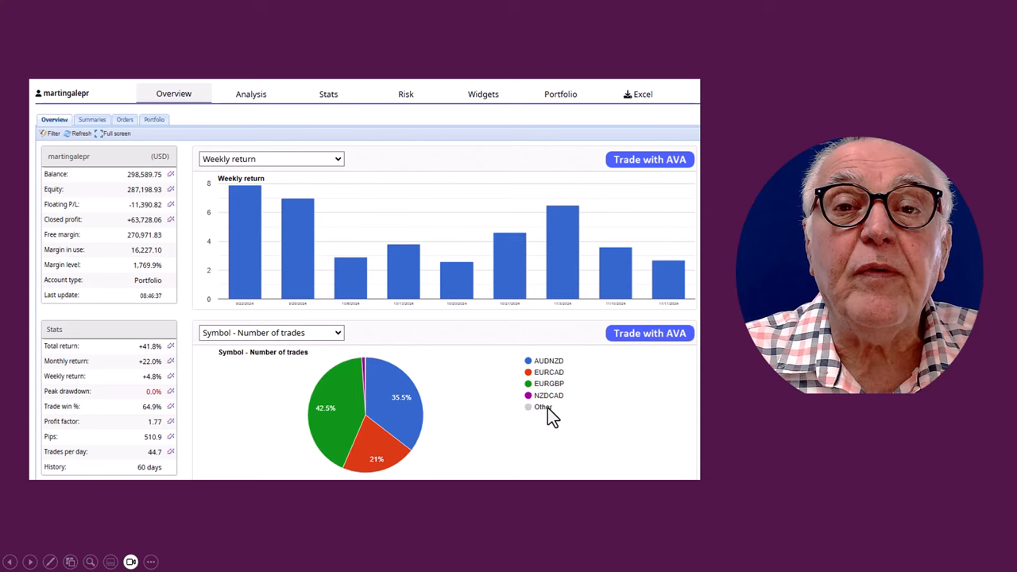
{"action": "mouse_move", "coordinate": [542, 425]}
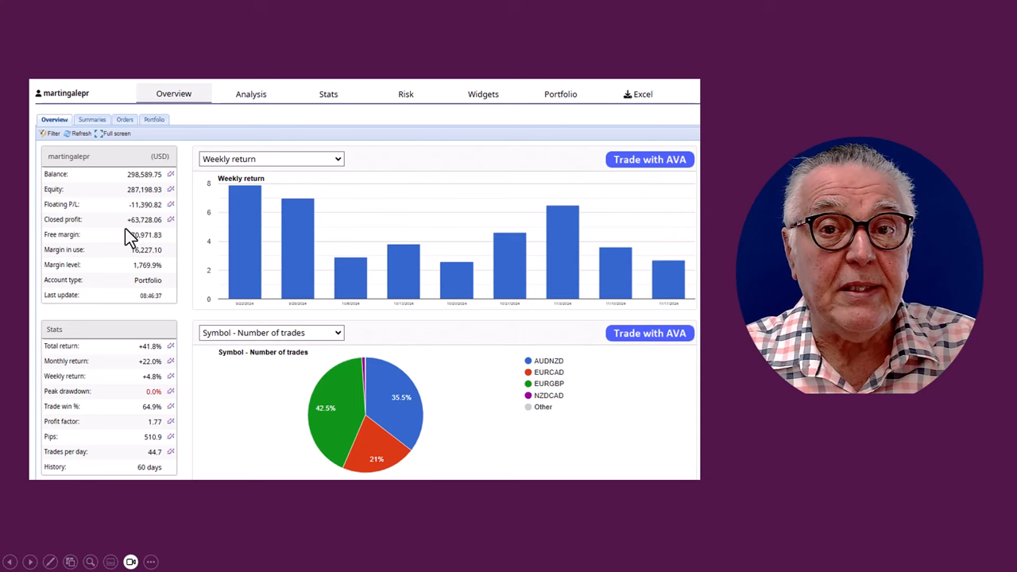
{"action": "mouse_move", "coordinate": [145, 231]}
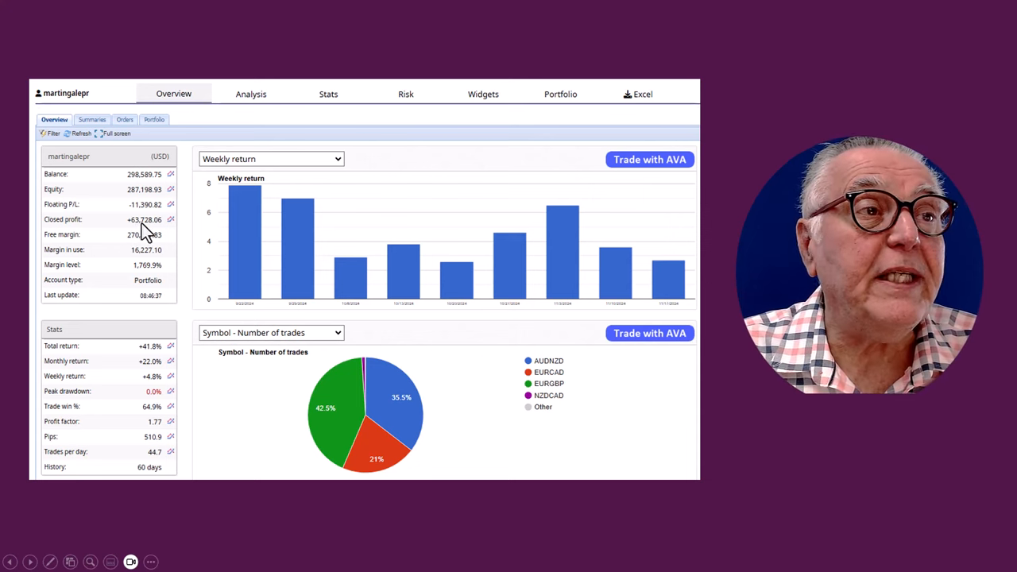
{"action": "mouse_move", "coordinate": [77, 219]}
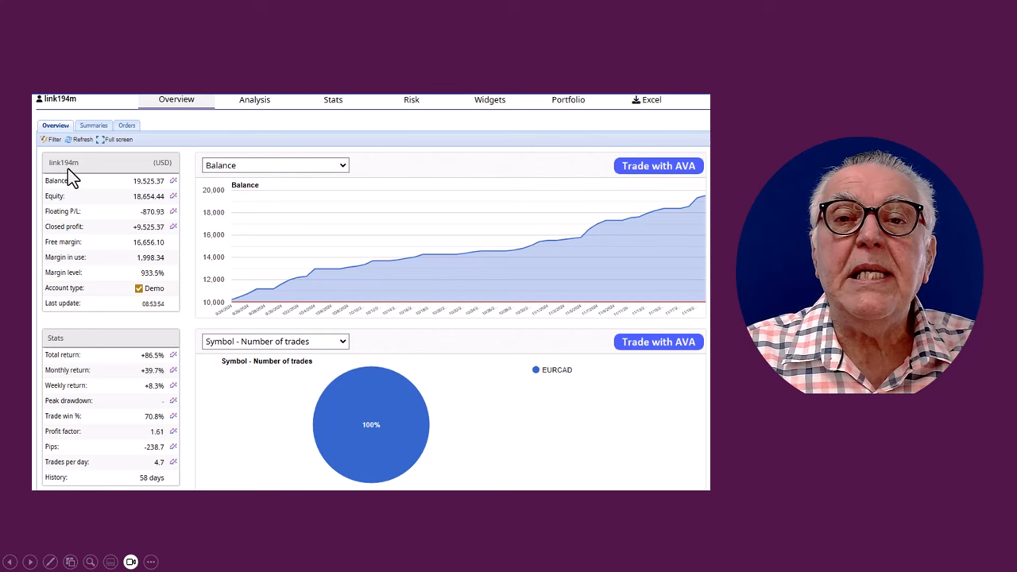
{"action": "mouse_move", "coordinate": [42, 175]}
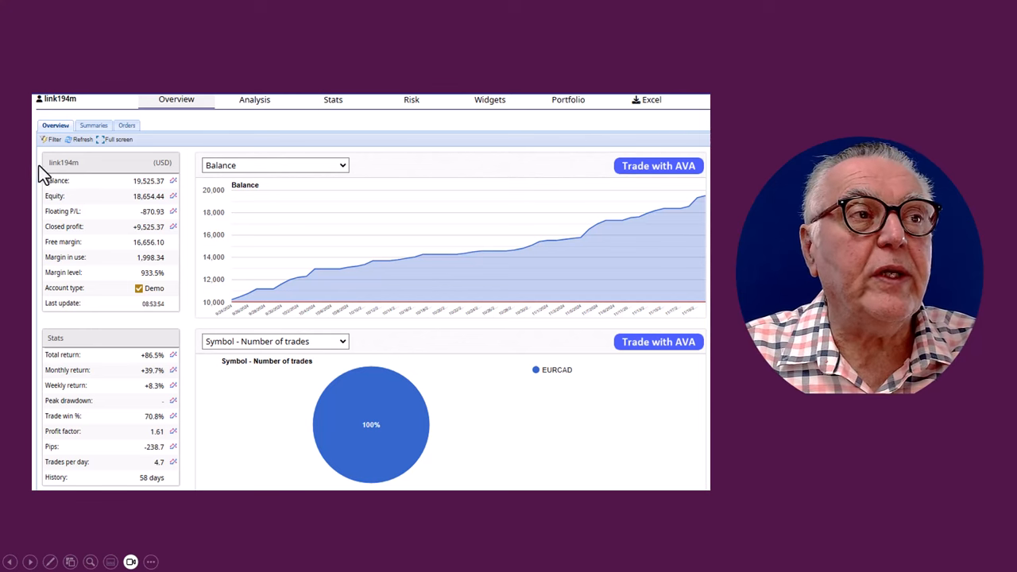
{"action": "mouse_move", "coordinate": [54, 177]}
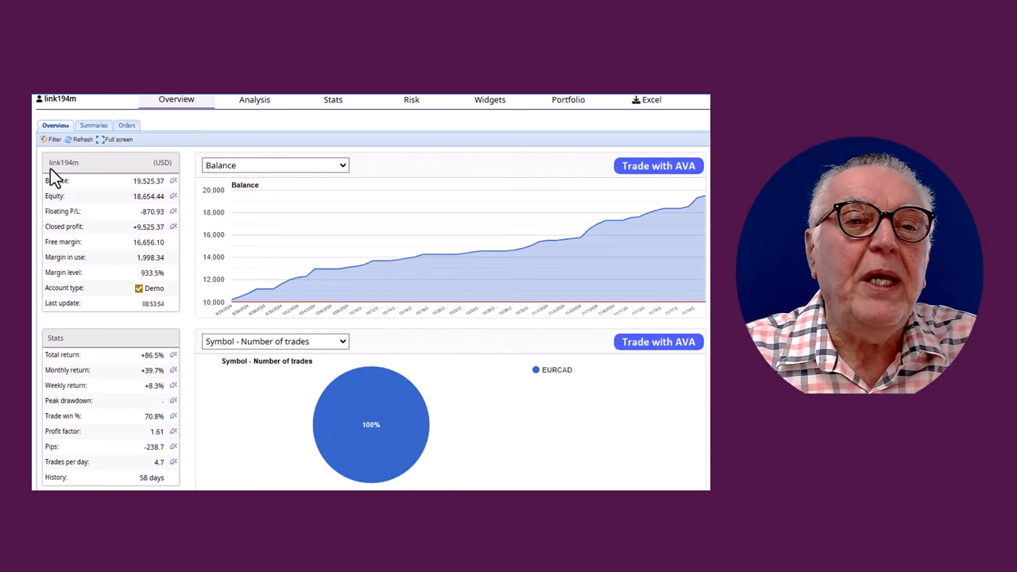
{"action": "mouse_move", "coordinate": [583, 368]}
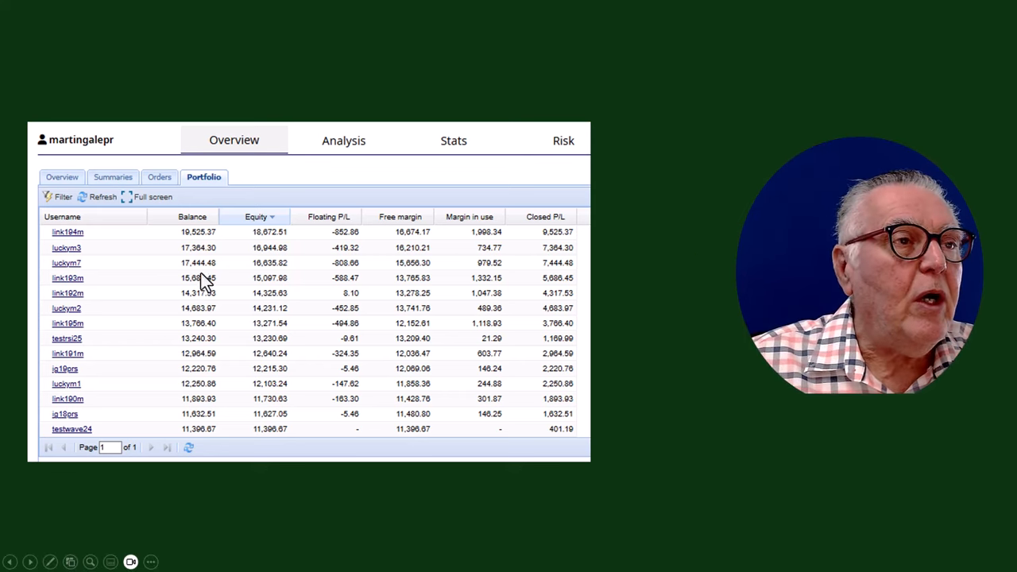
{"action": "mouse_move", "coordinate": [250, 329]}
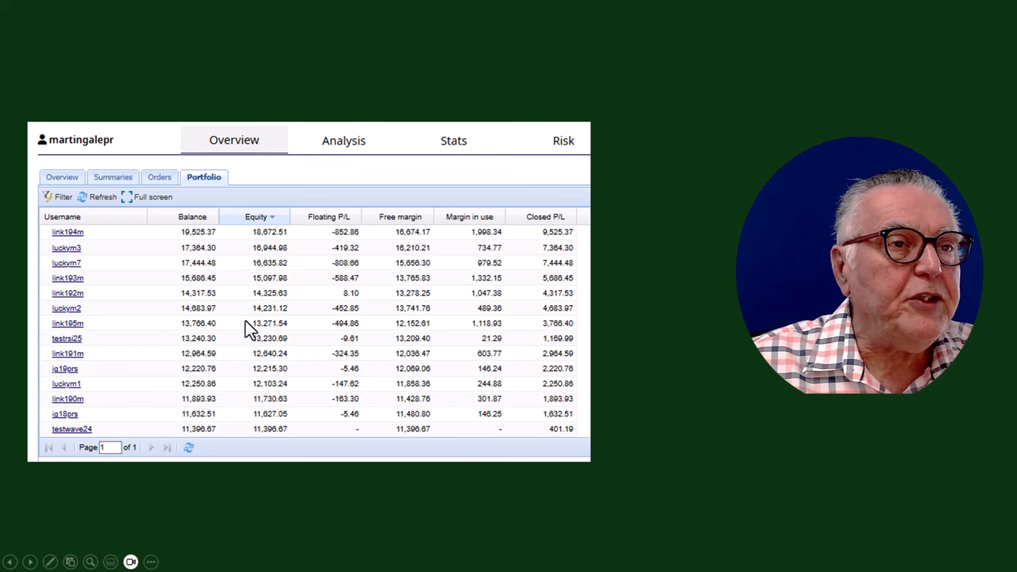
{"action": "mouse_move", "coordinate": [243, 387]}
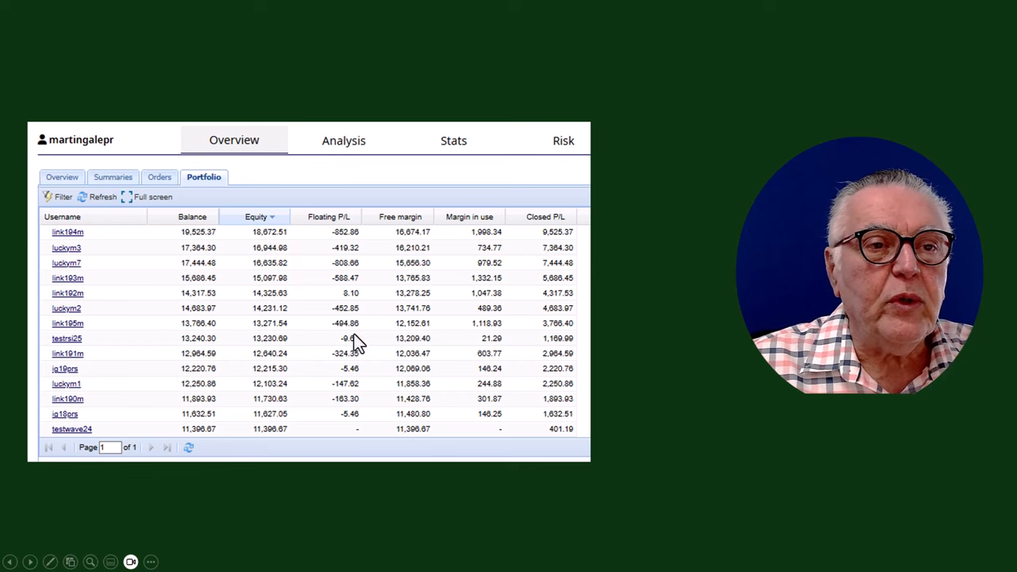
{"action": "mouse_move", "coordinate": [348, 242]}
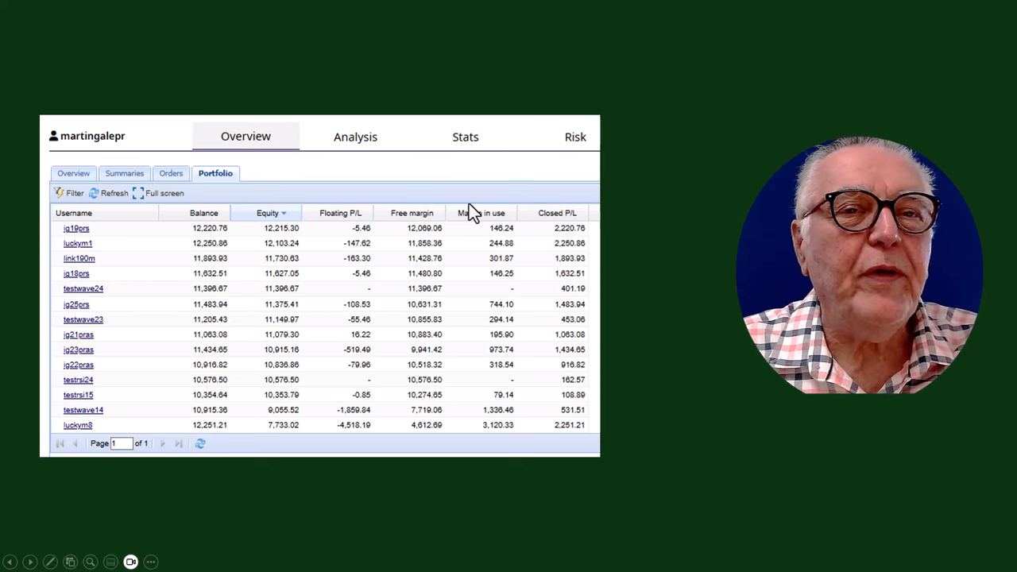
{"action": "mouse_move", "coordinate": [453, 474]}
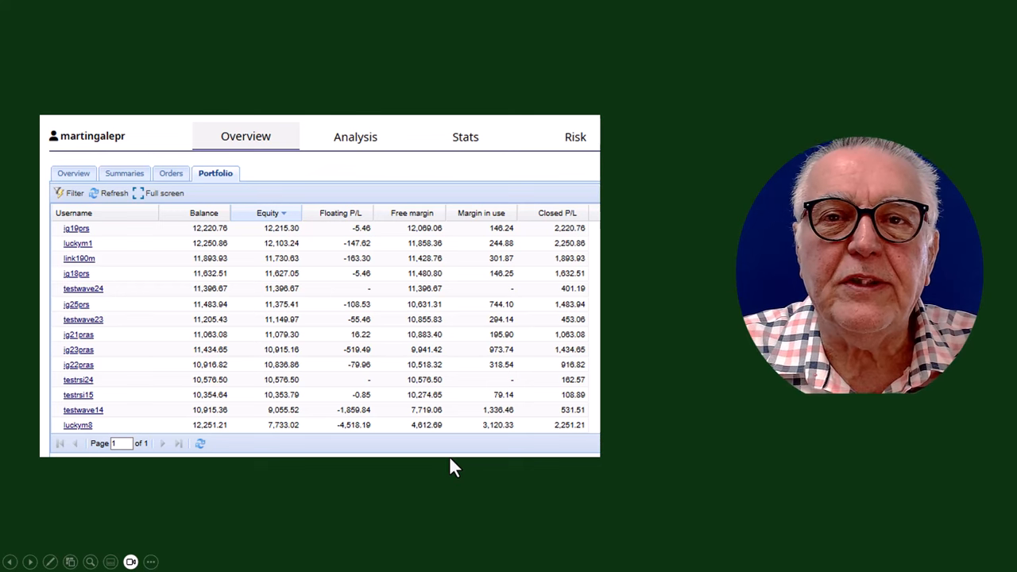
{"action": "mouse_move", "coordinate": [255, 414]}
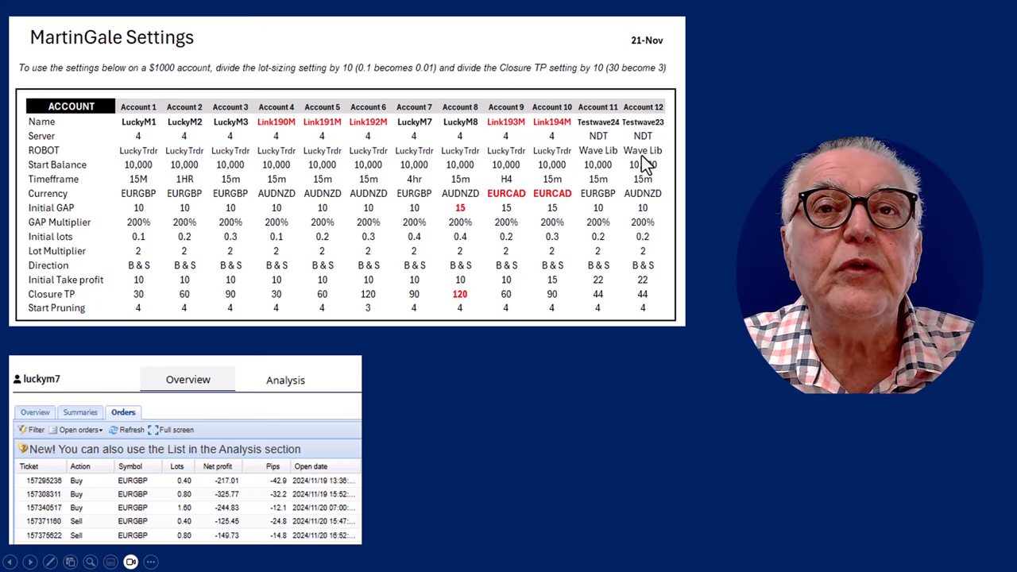
{"action": "mouse_move", "coordinate": [697, 176]}
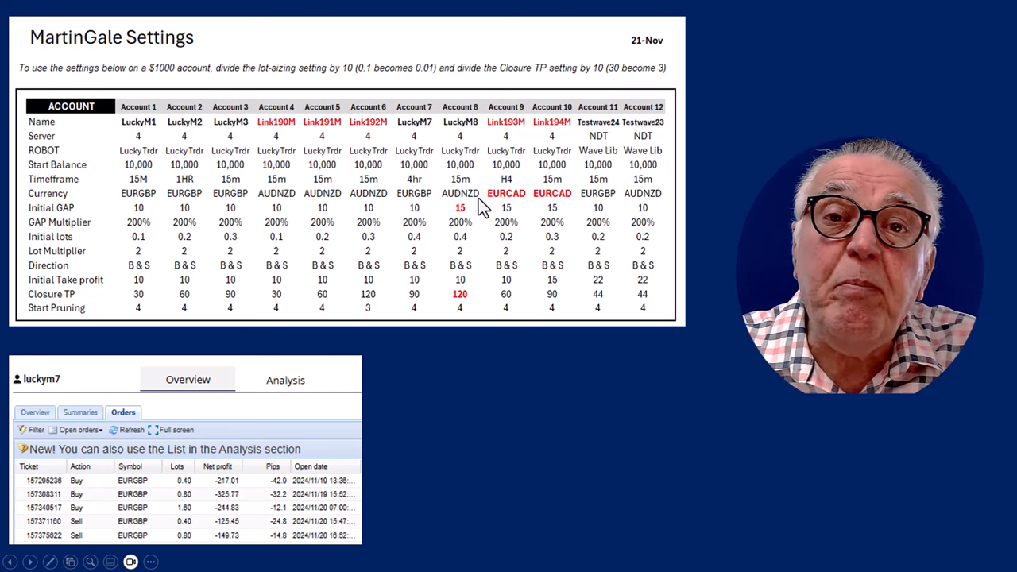
{"action": "mouse_move", "coordinate": [562, 204]}
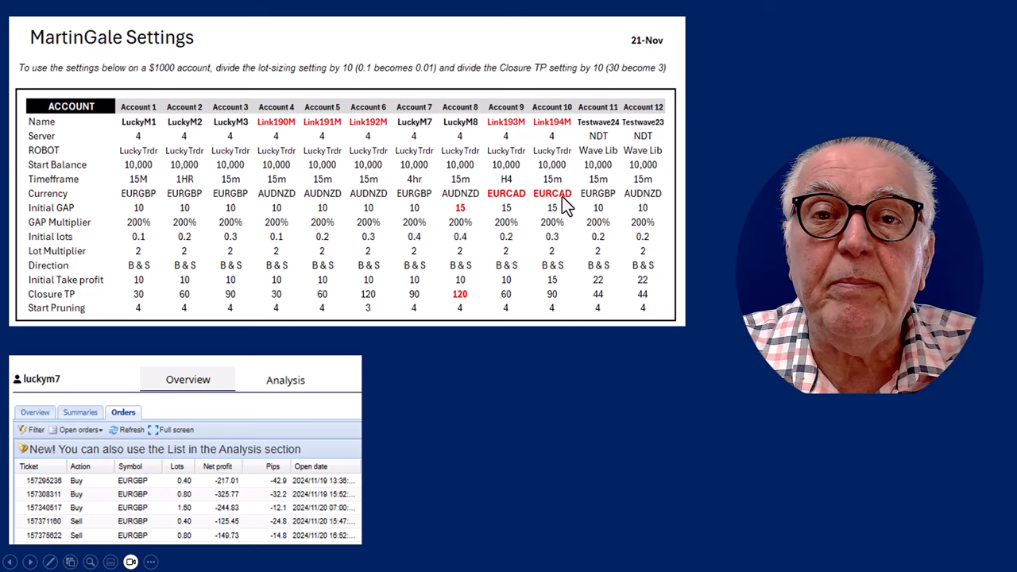
{"action": "mouse_move", "coordinate": [602, 208]}
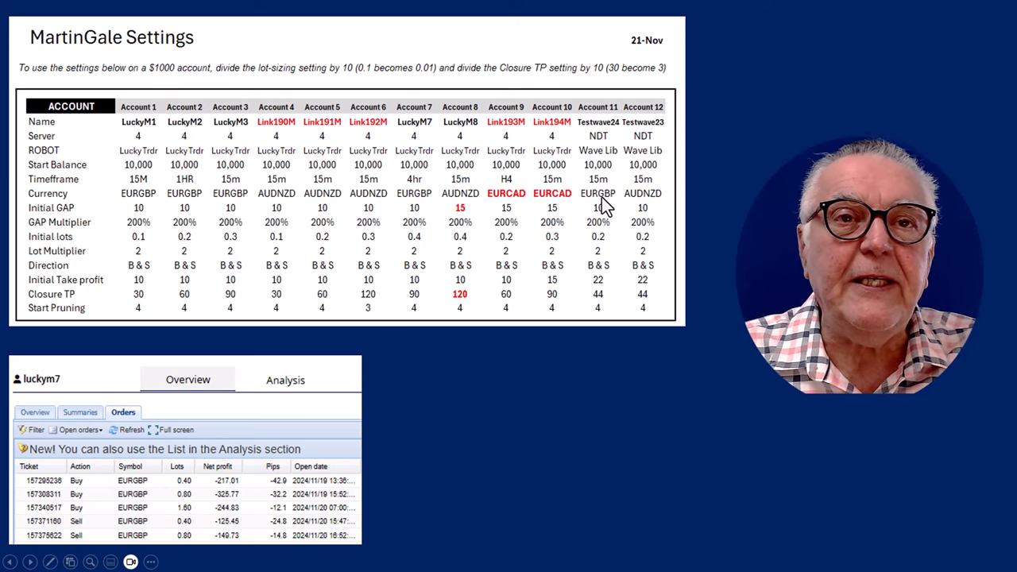
{"action": "mouse_move", "coordinate": [297, 399]}
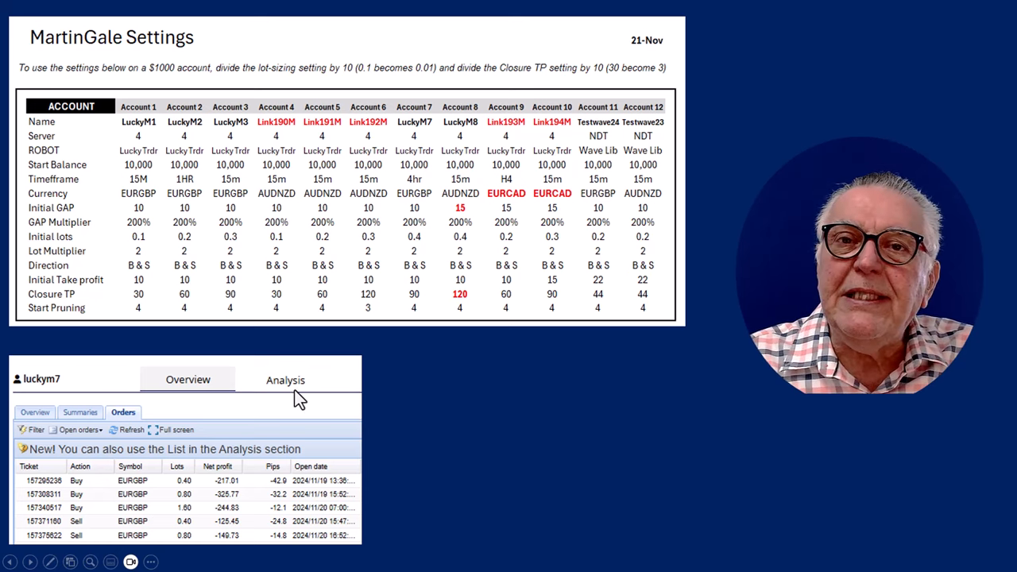
{"action": "mouse_move", "coordinate": [288, 435]}
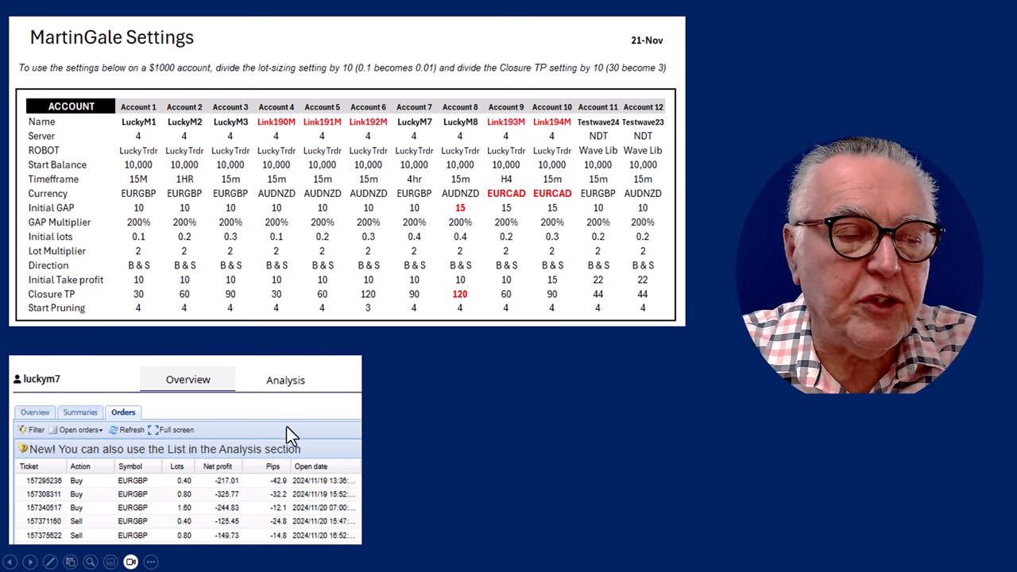
{"action": "mouse_move", "coordinate": [119, 496]}
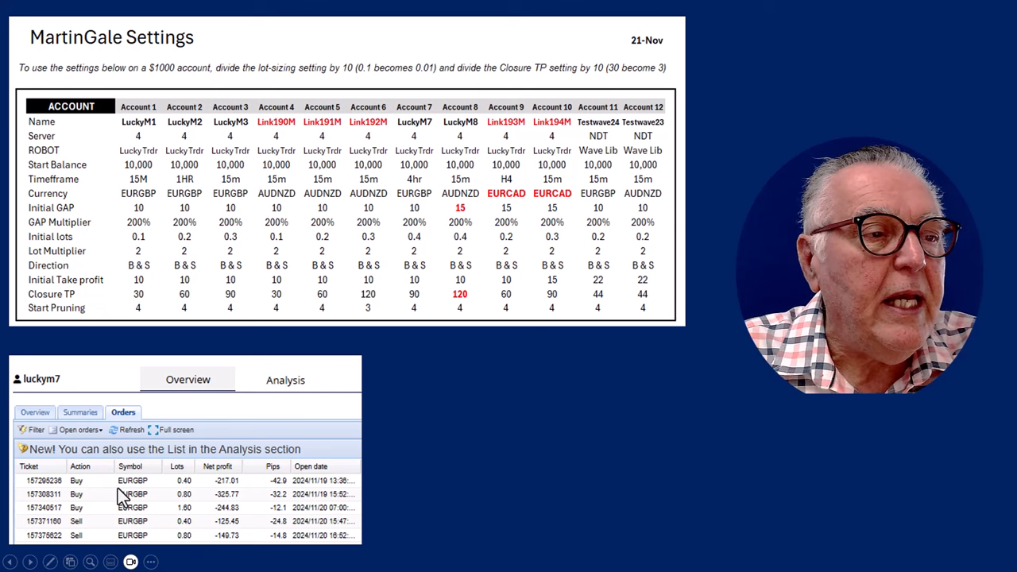
{"action": "mouse_move", "coordinate": [49, 393]}
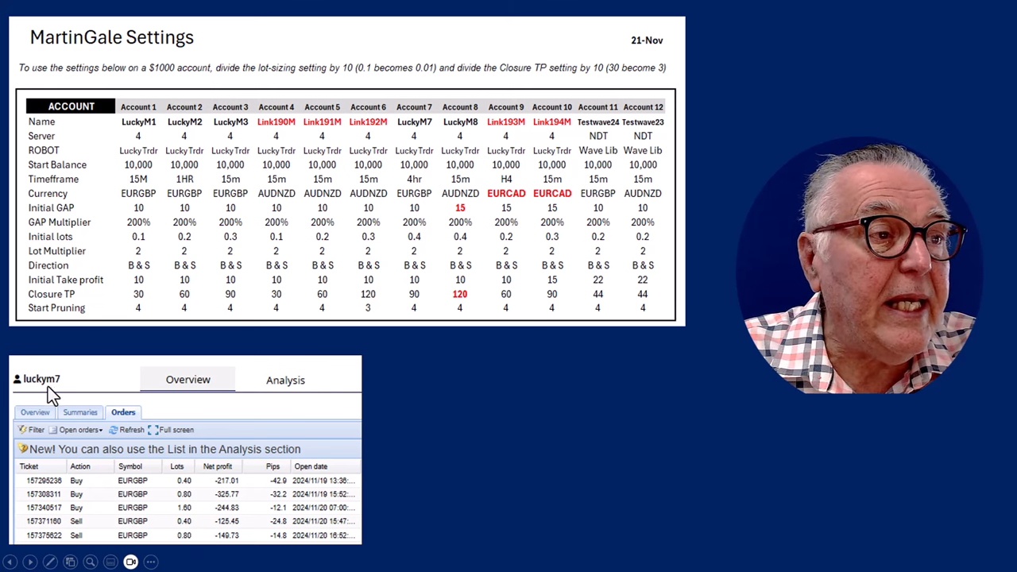
{"action": "mouse_move", "coordinate": [54, 399]}
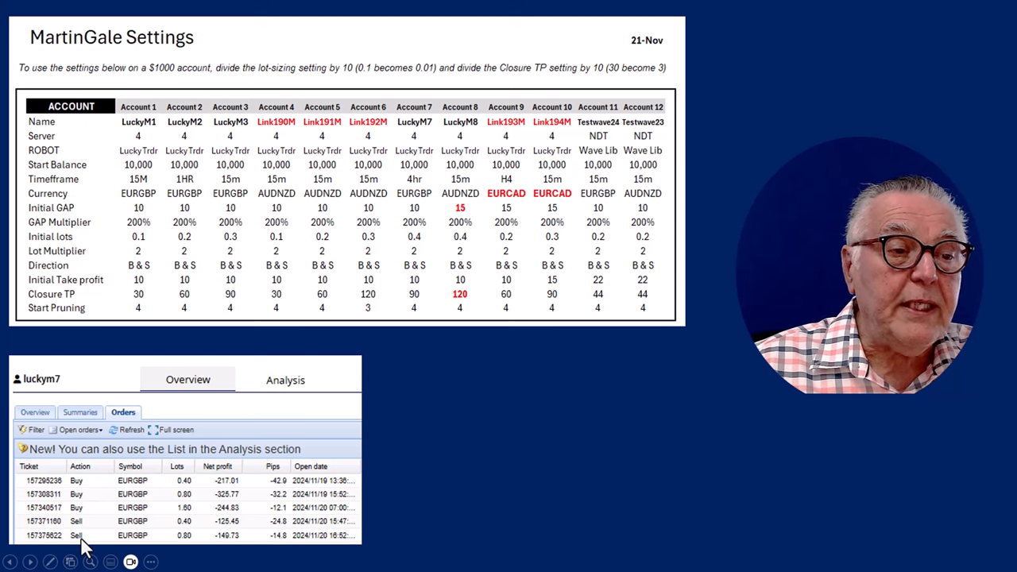
{"action": "mouse_move", "coordinate": [97, 511]}
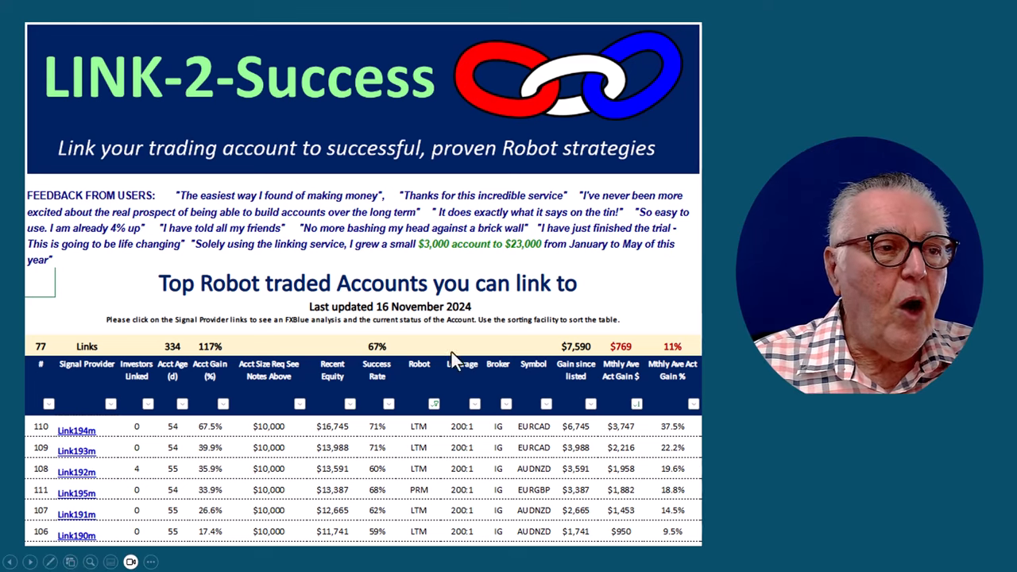
{"action": "mouse_move", "coordinate": [86, 474]}
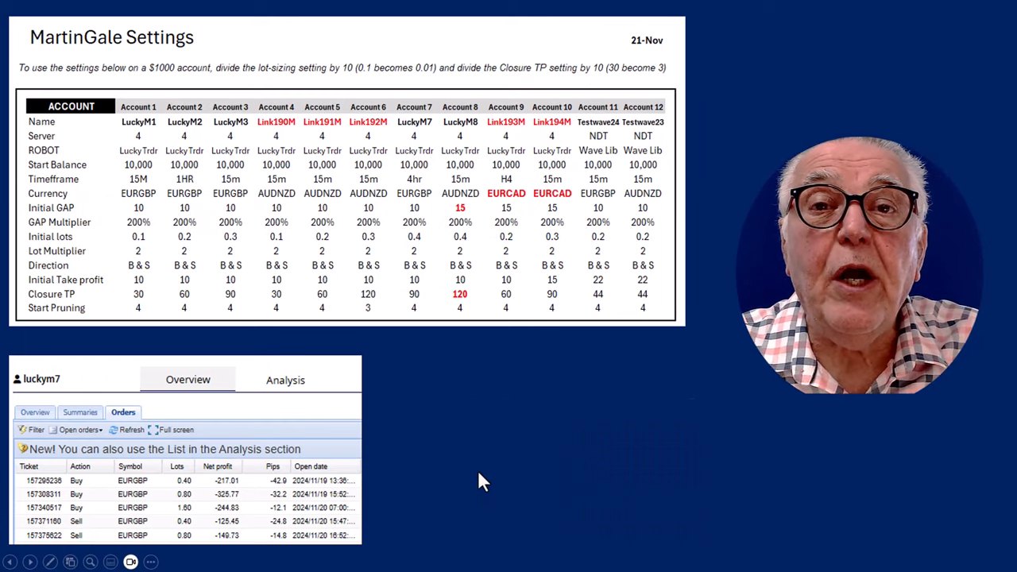
{"action": "mouse_move", "coordinate": [195, 493]}
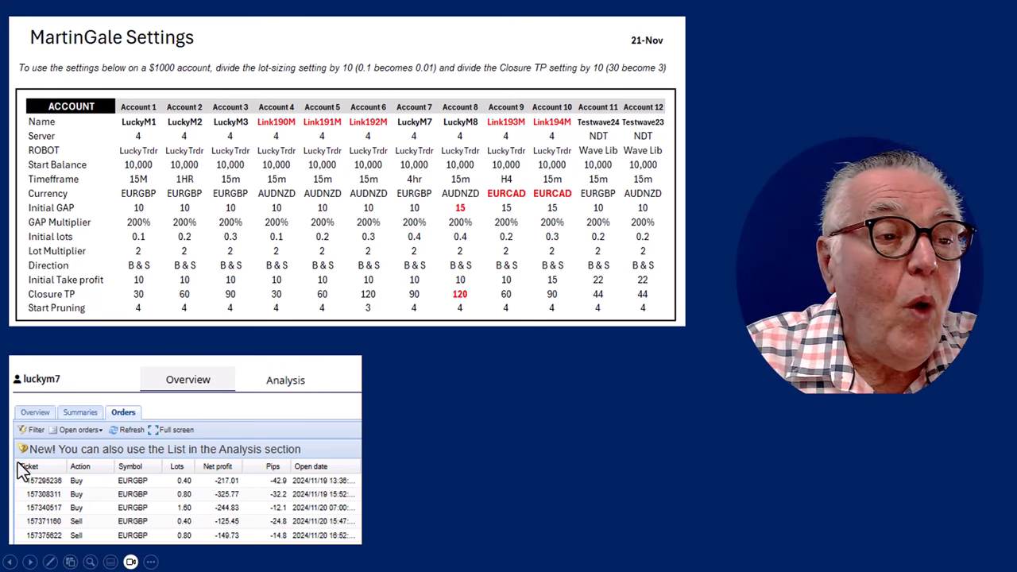
{"action": "mouse_move", "coordinate": [185, 495]}
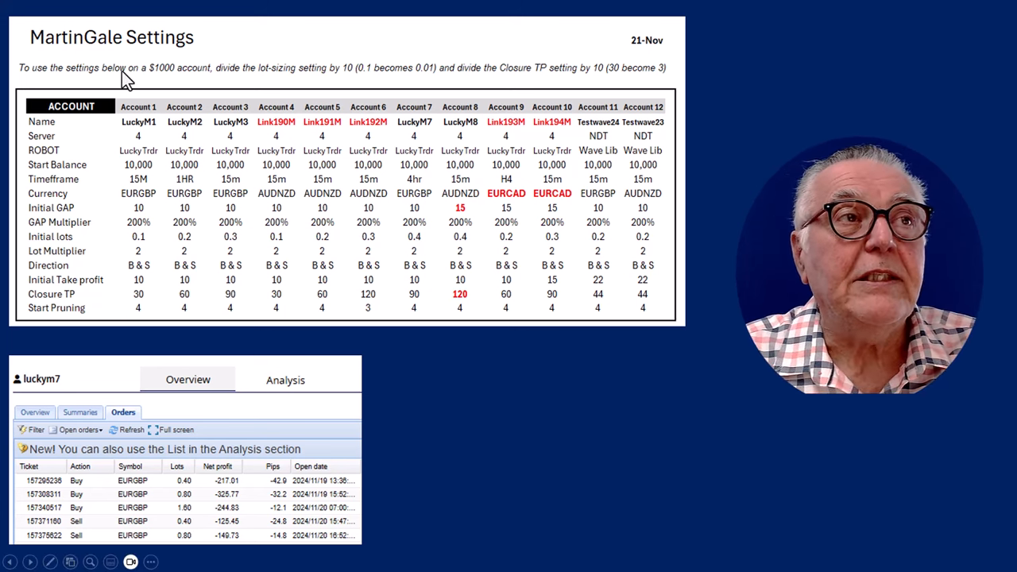
{"action": "mouse_move", "coordinate": [310, 78]}
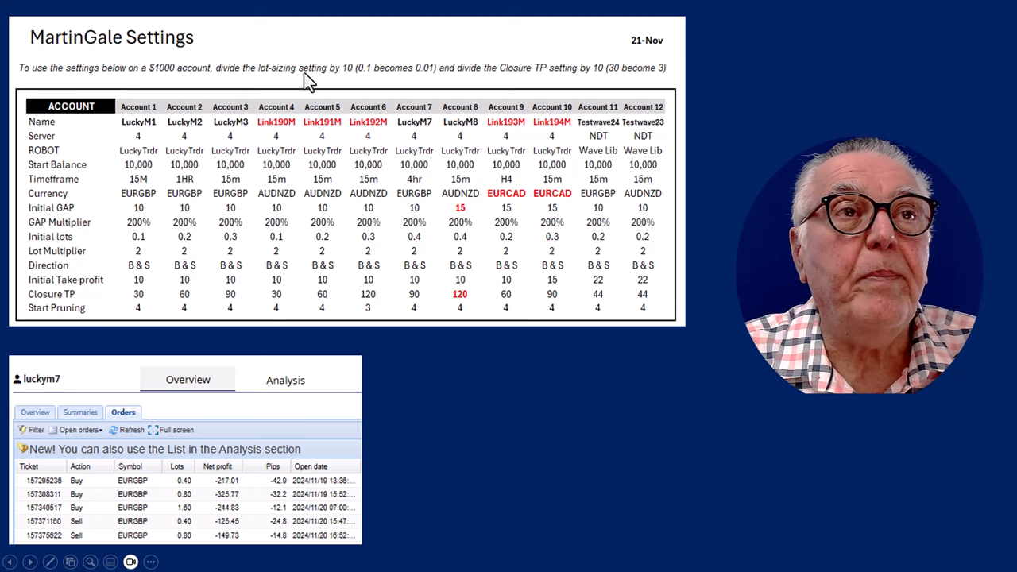
{"action": "mouse_move", "coordinate": [509, 75]}
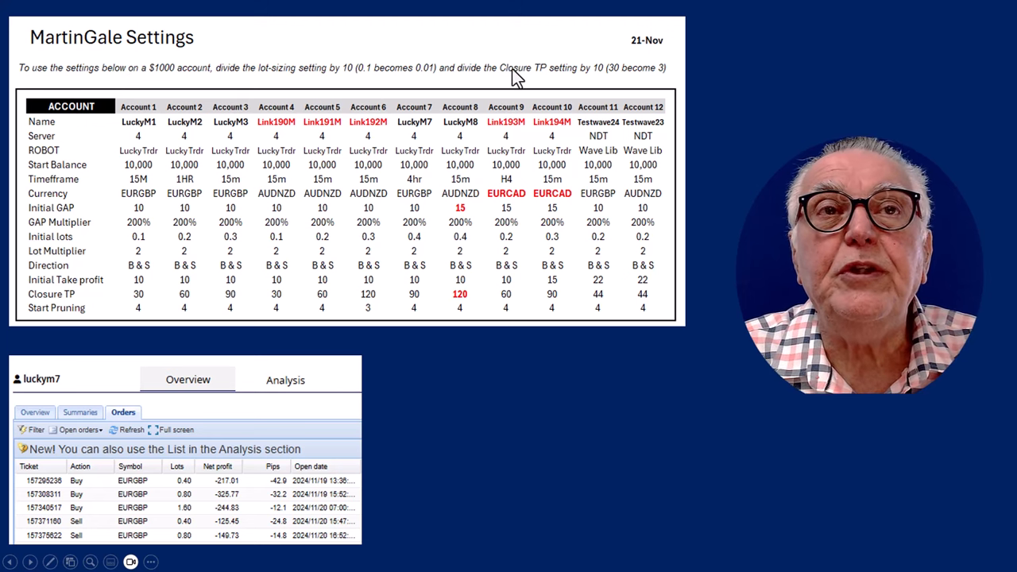
{"action": "mouse_move", "coordinate": [30, 312]}
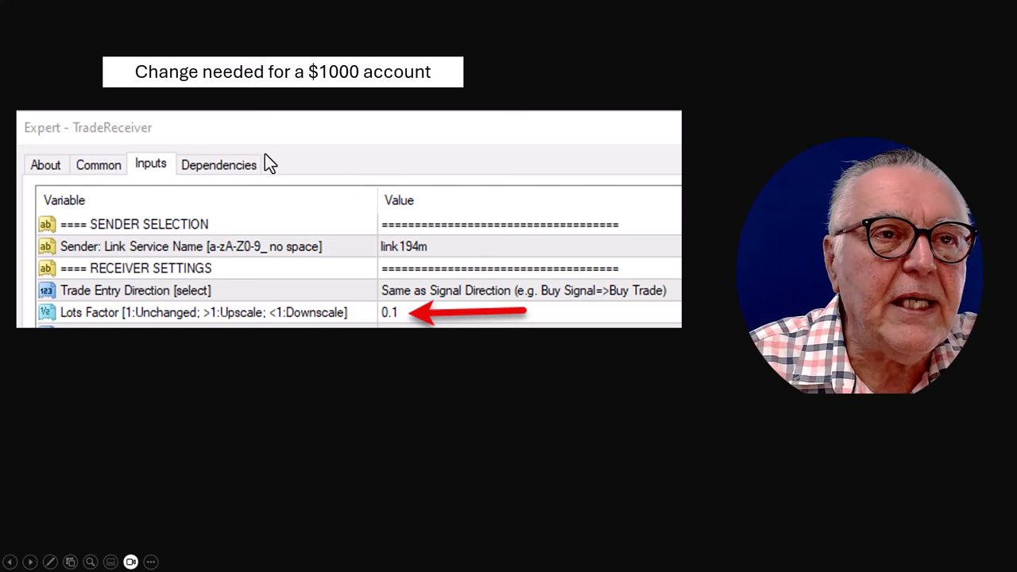
{"action": "mouse_move", "coordinate": [430, 251]}
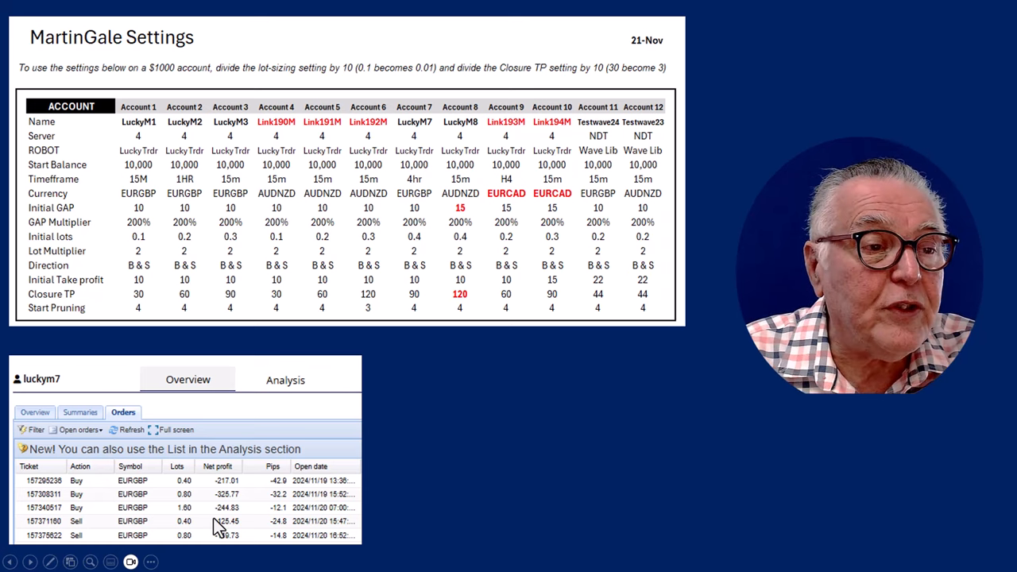
{"action": "mouse_move", "coordinate": [198, 509]}
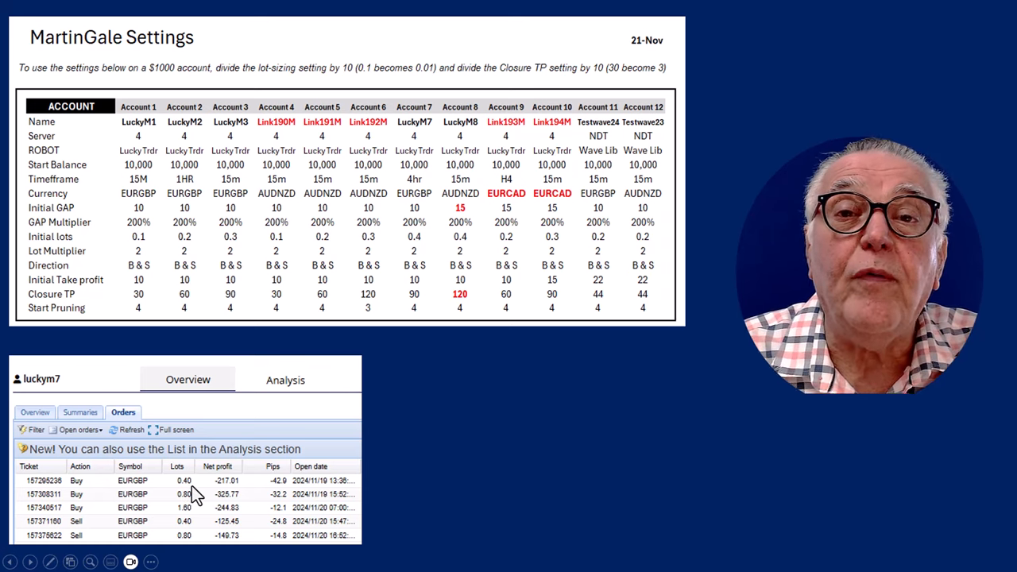